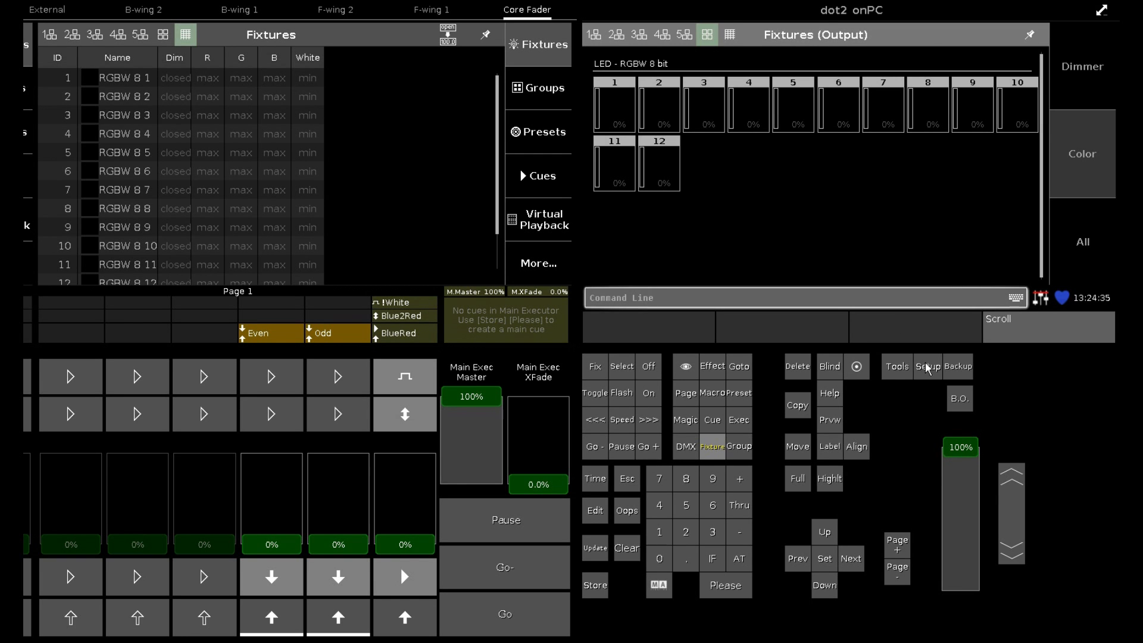
Show dot2's System Information from Setup, with software version 1.3.1.4 and network addresses
left_click(927, 366)
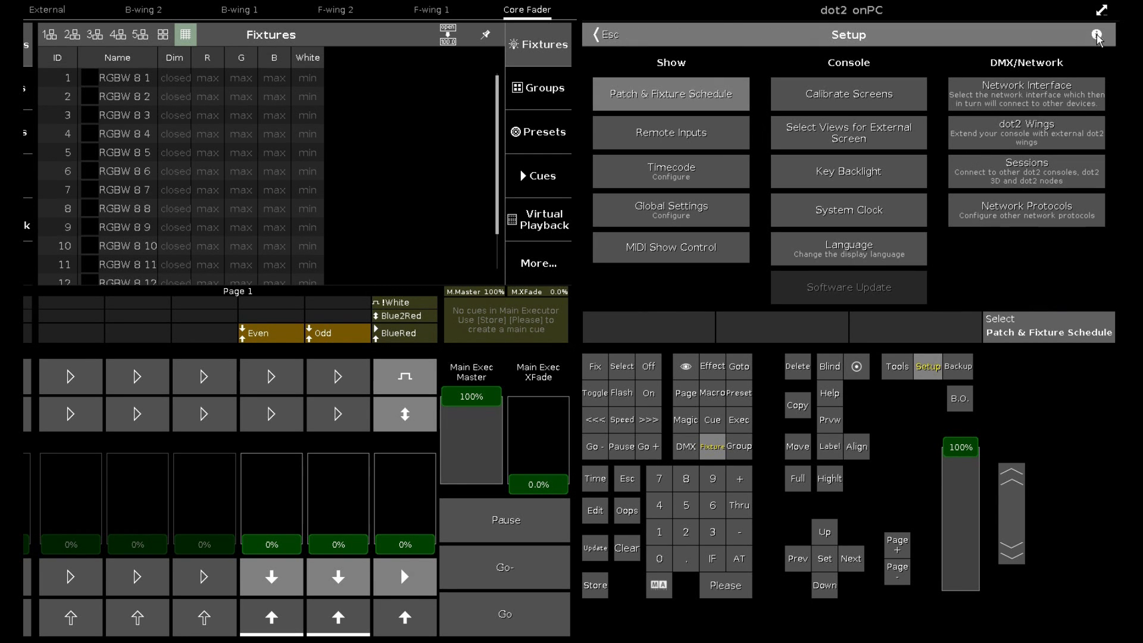
left_click(1101, 34)
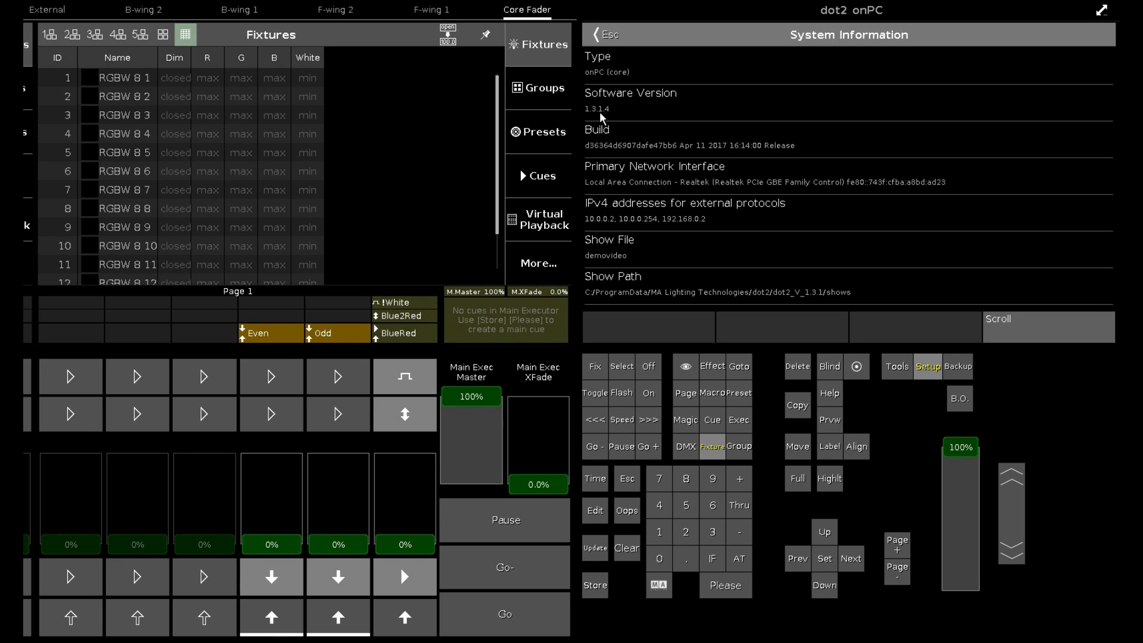
mouse_move(591, 230)
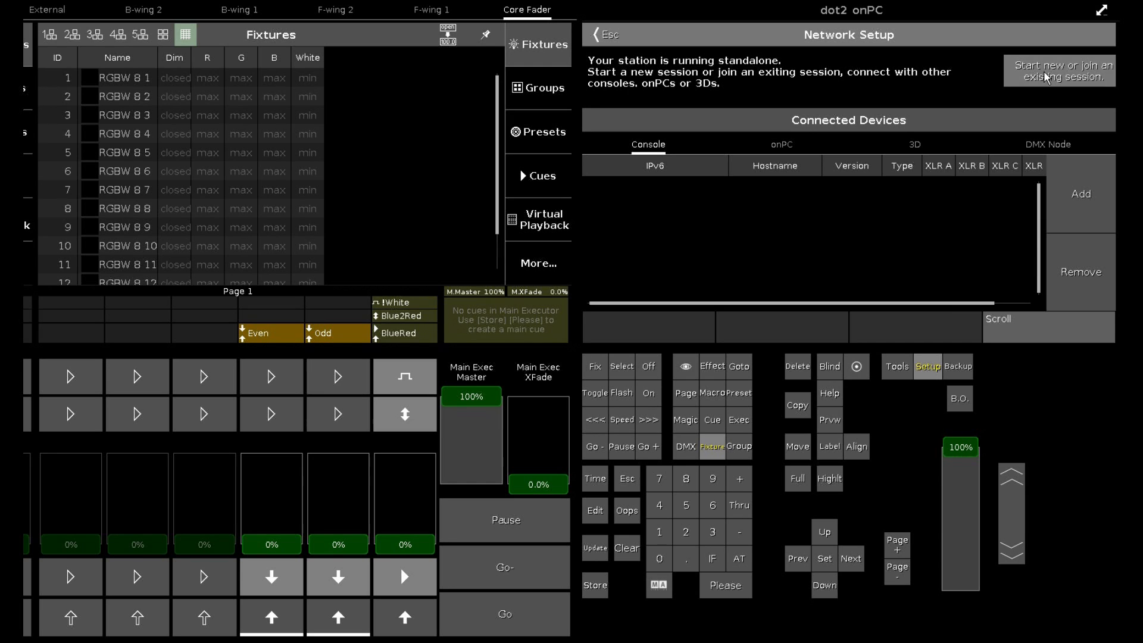
mouse_move(1062, 80)
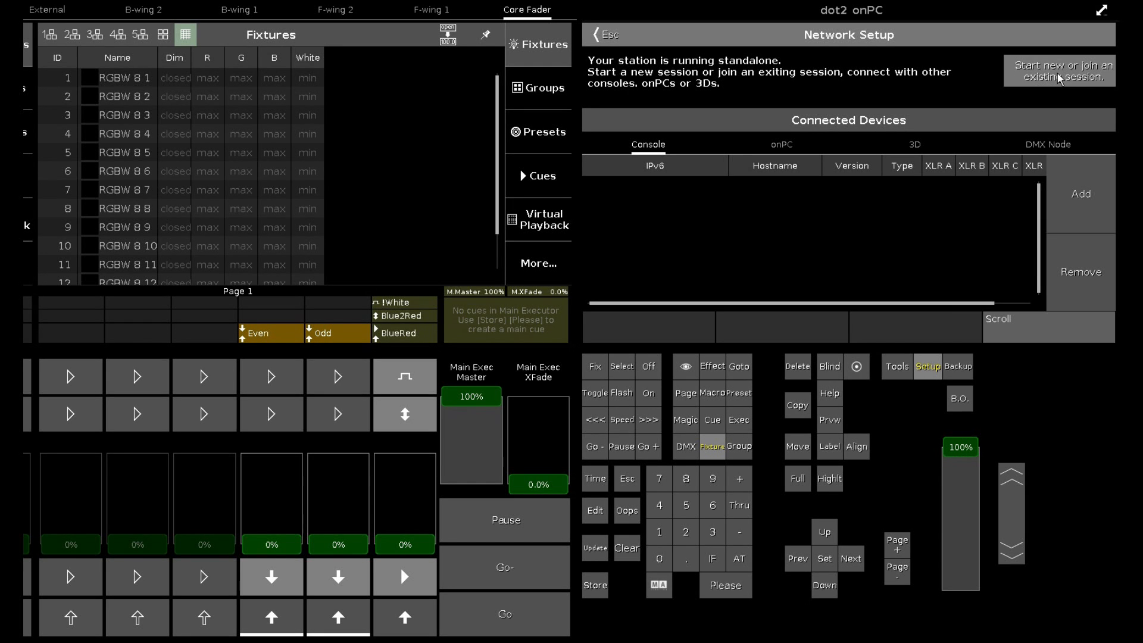
mouse_move(632, 105)
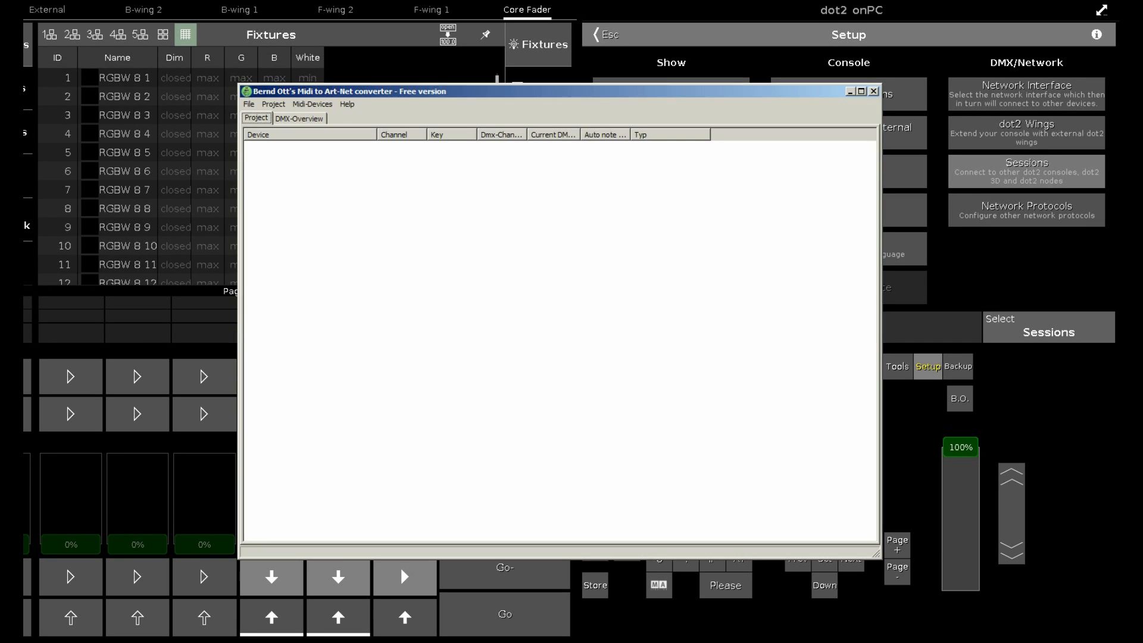
Open the converter's Art-Net project settings and the row 1 target IP dropdown
left_click(249, 104)
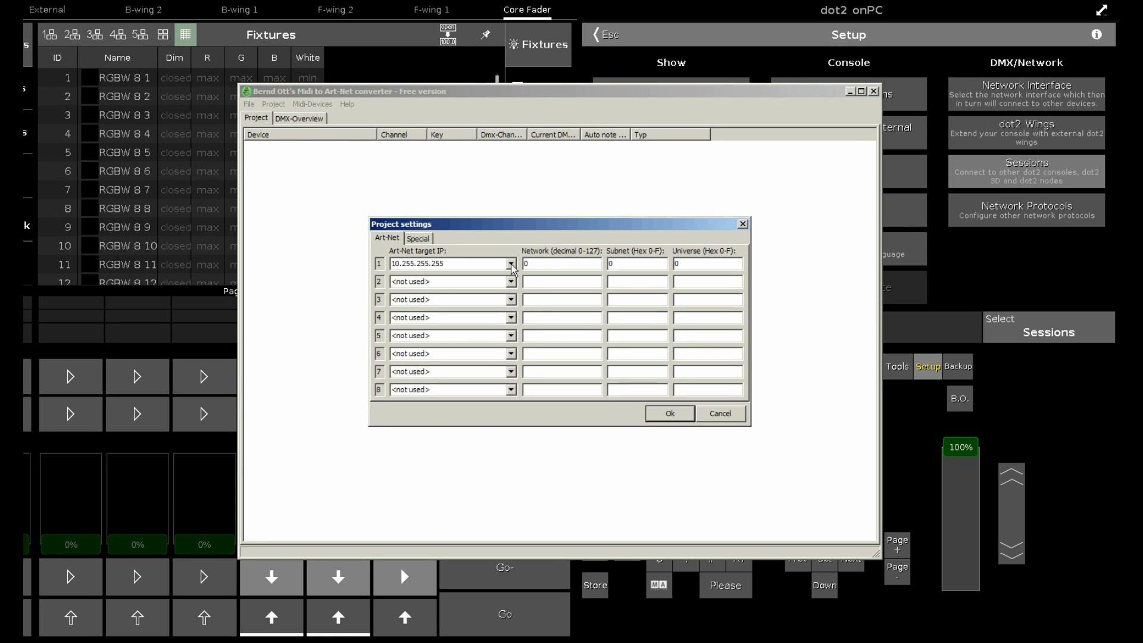
left_click(511, 264)
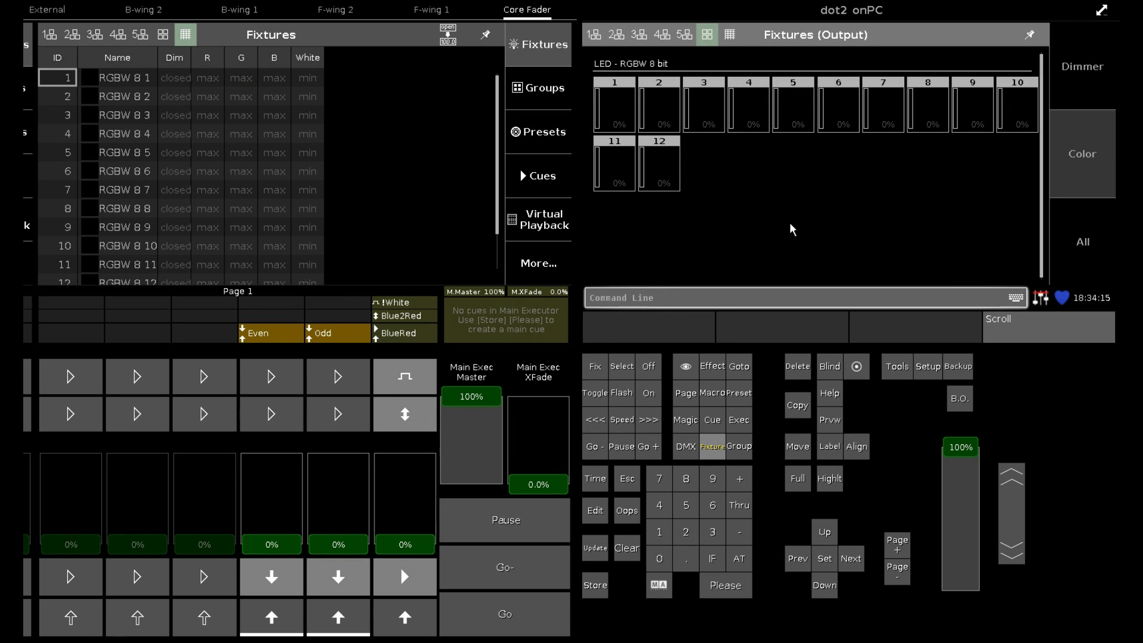
Toggle Art-Net in dot2's Network Protocols, then set the converter target to 10.0.0.254, universe 8
left_click(928, 367)
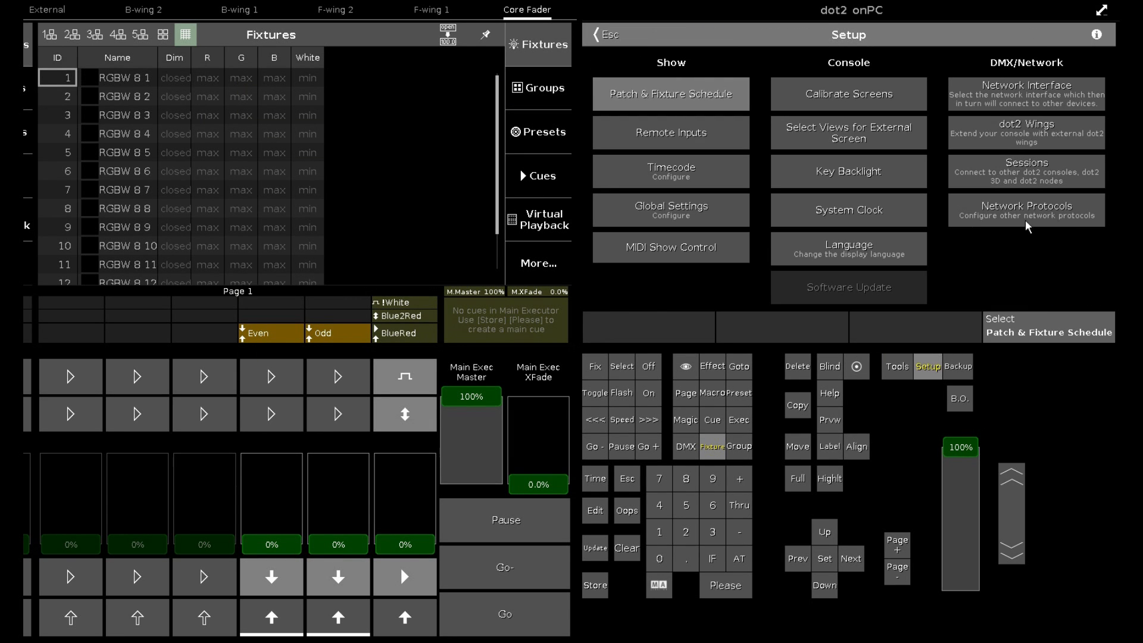
left_click(1033, 210)
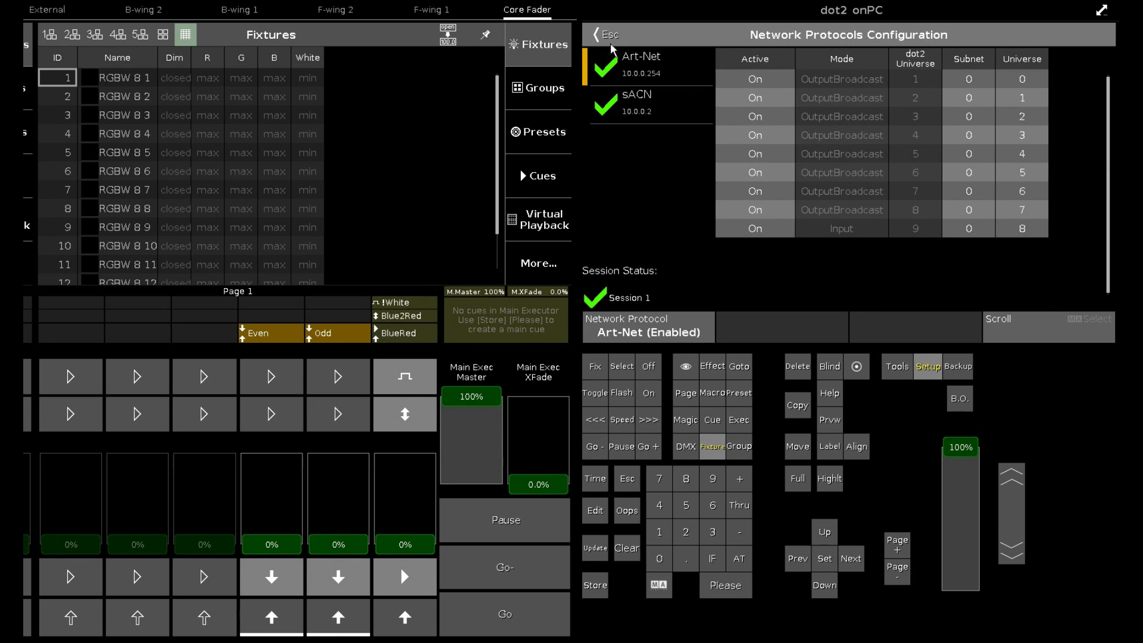
left_click(605, 70)
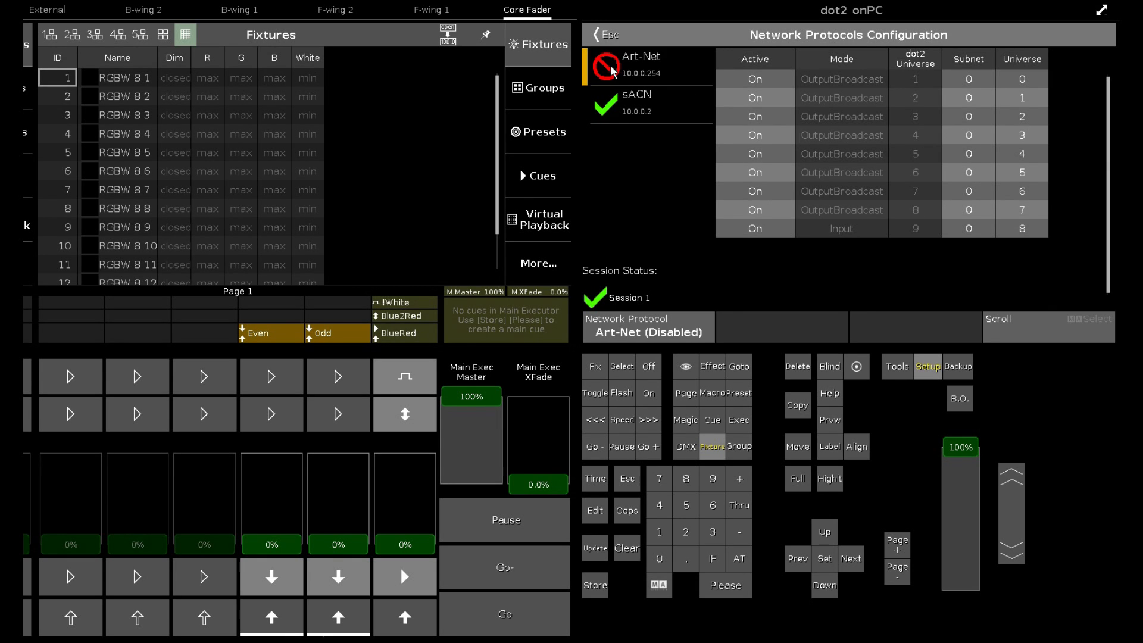
left_click(605, 65)
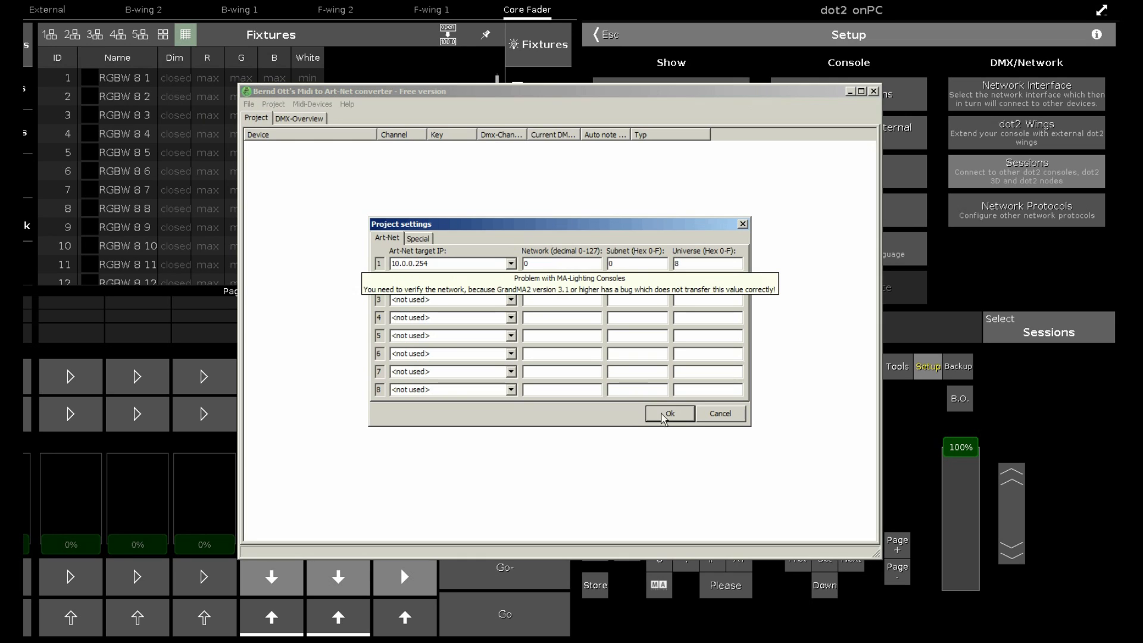
left_click(669, 414)
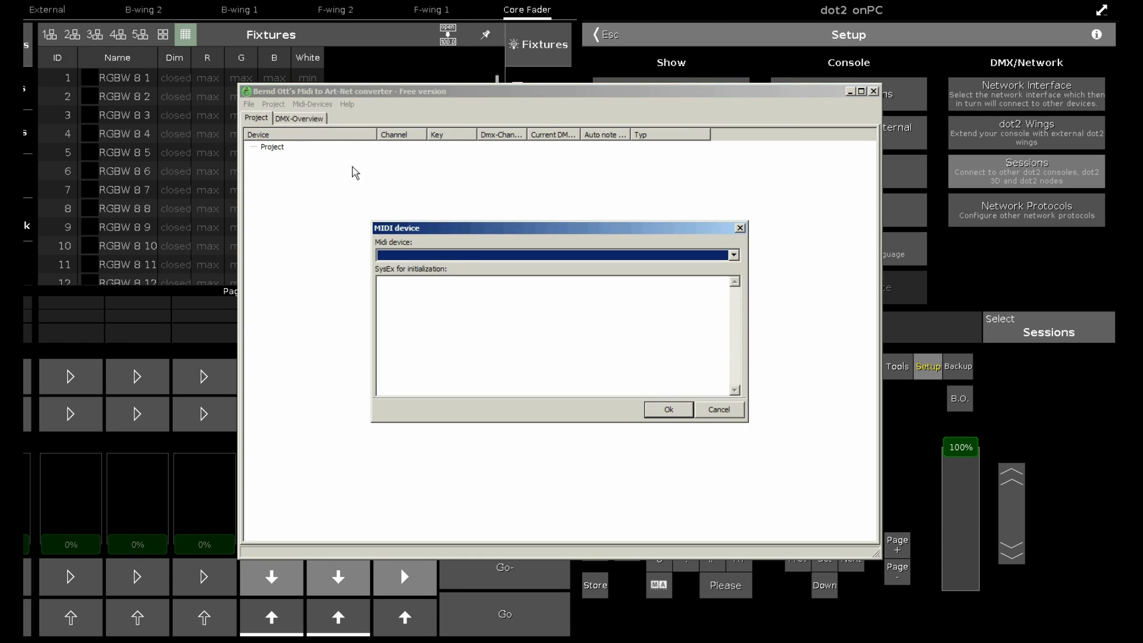
Add the Traktor Kontrol F1 and learn its knobs and faders onto DMX channels 1.1–1.13
left_click(733, 255)
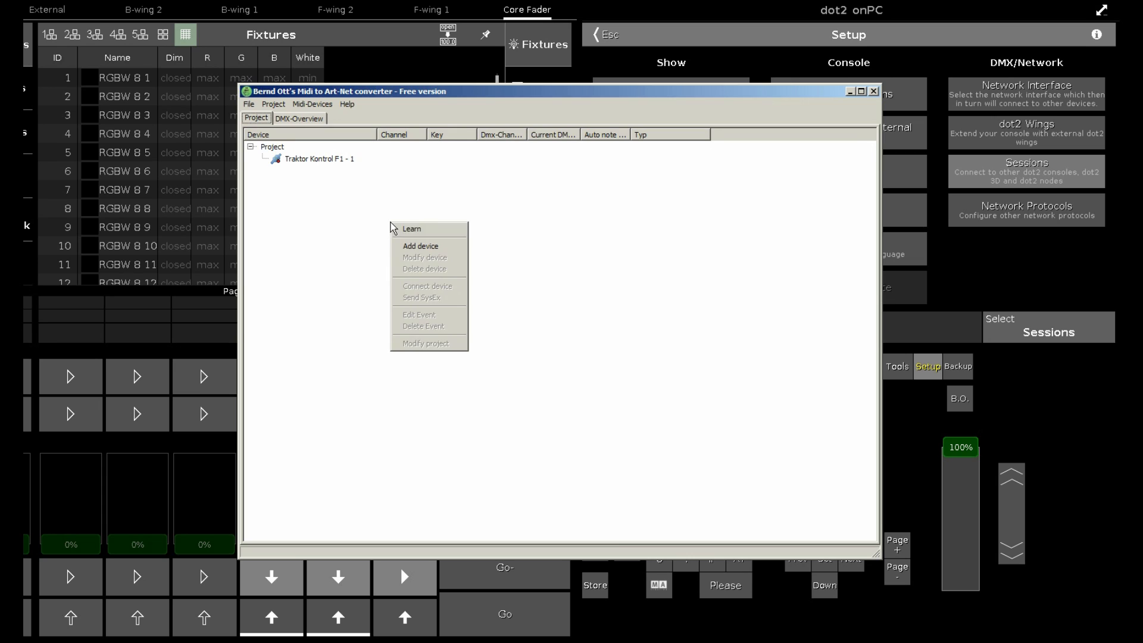
mouse_move(411, 233)
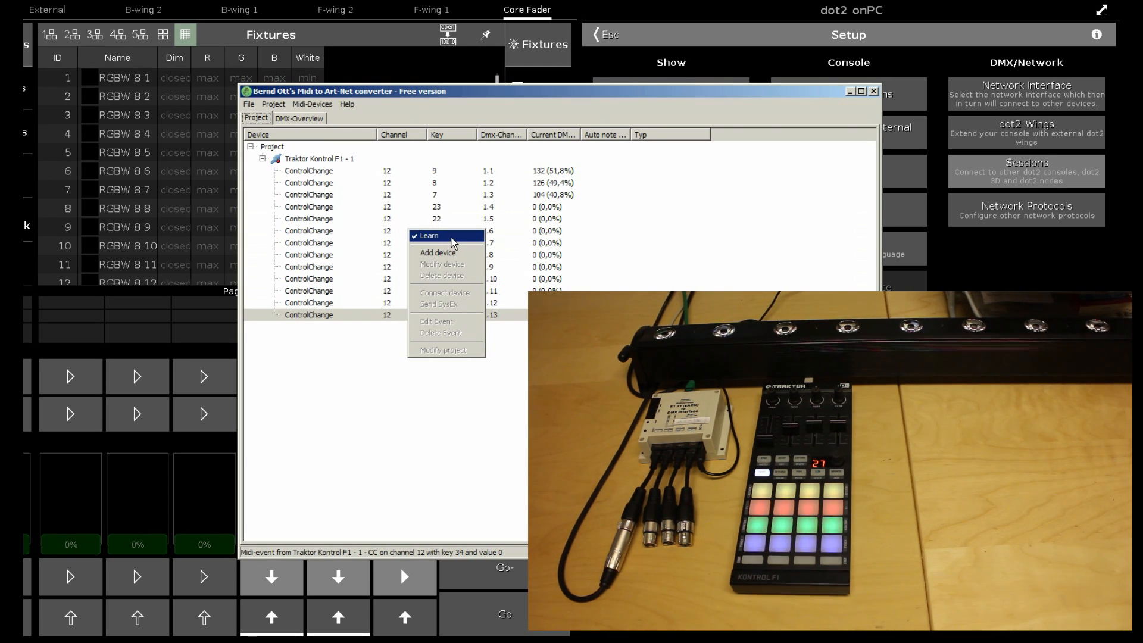
left_click(428, 235)
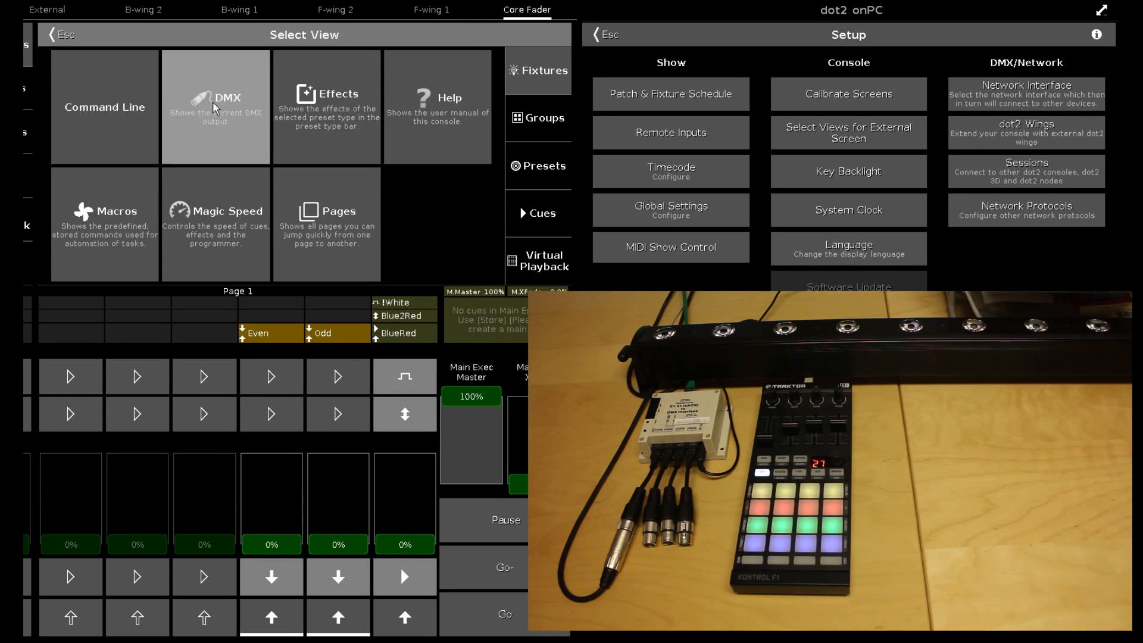
Switch to the DMX sheet and scroll down to universe 9 (XLR DMX-IN)
left_click(216, 107)
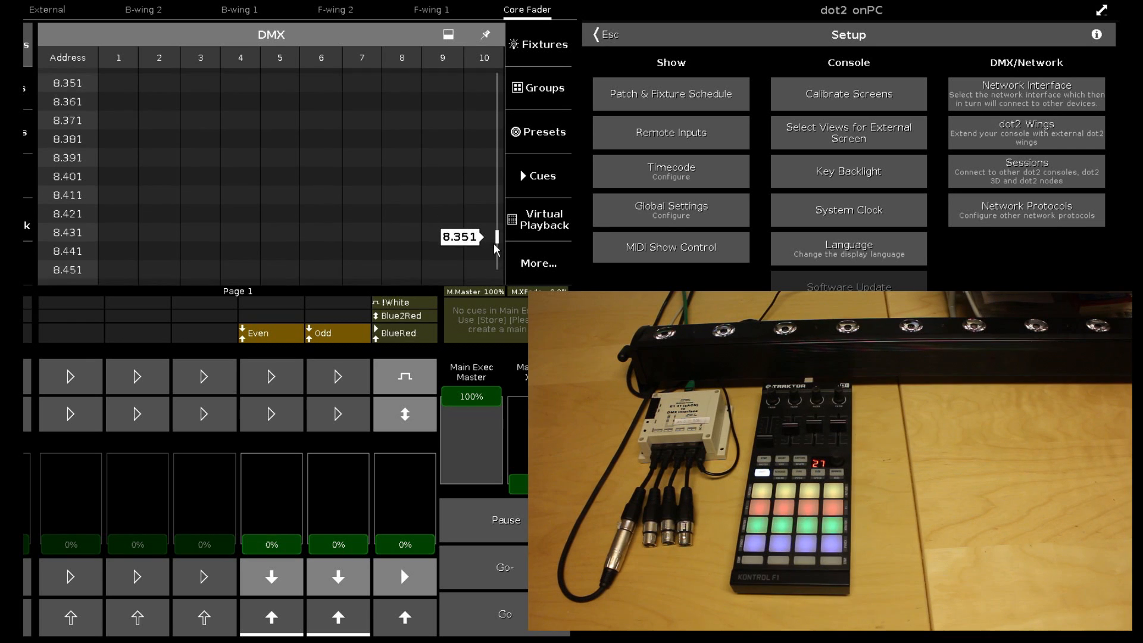
scroll("down", 3)
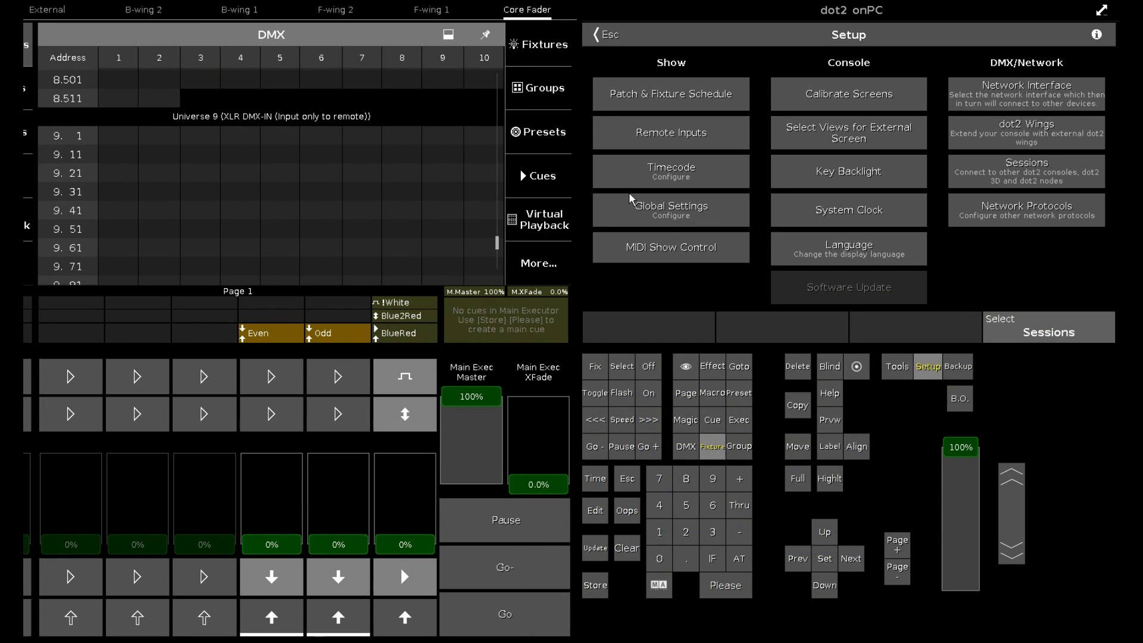
left_click(671, 132)
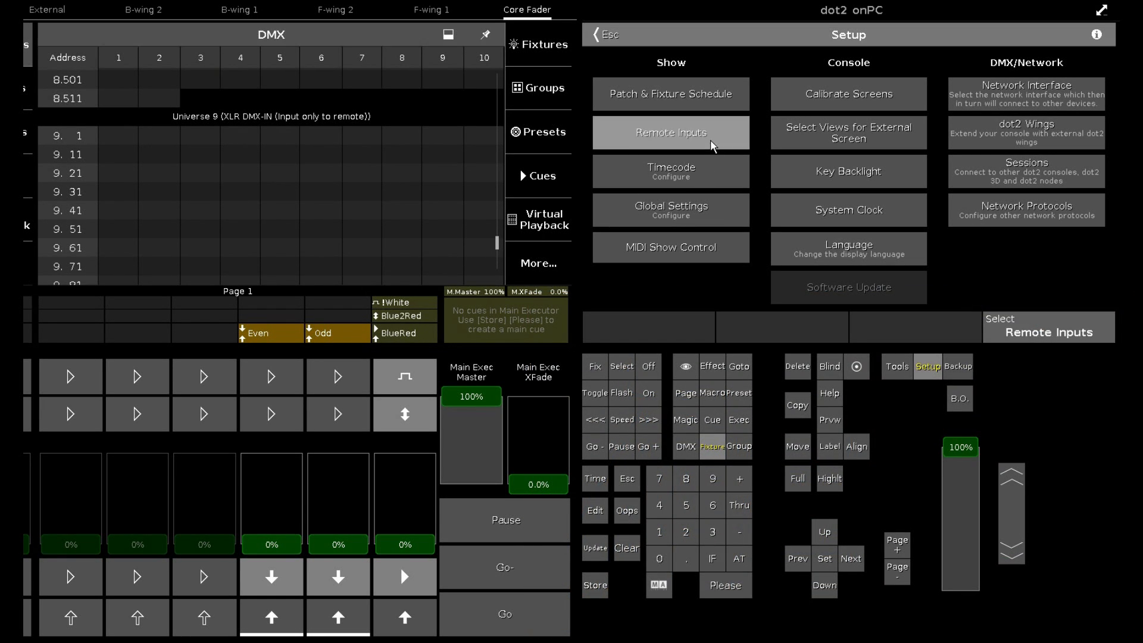
left_click(671, 133)
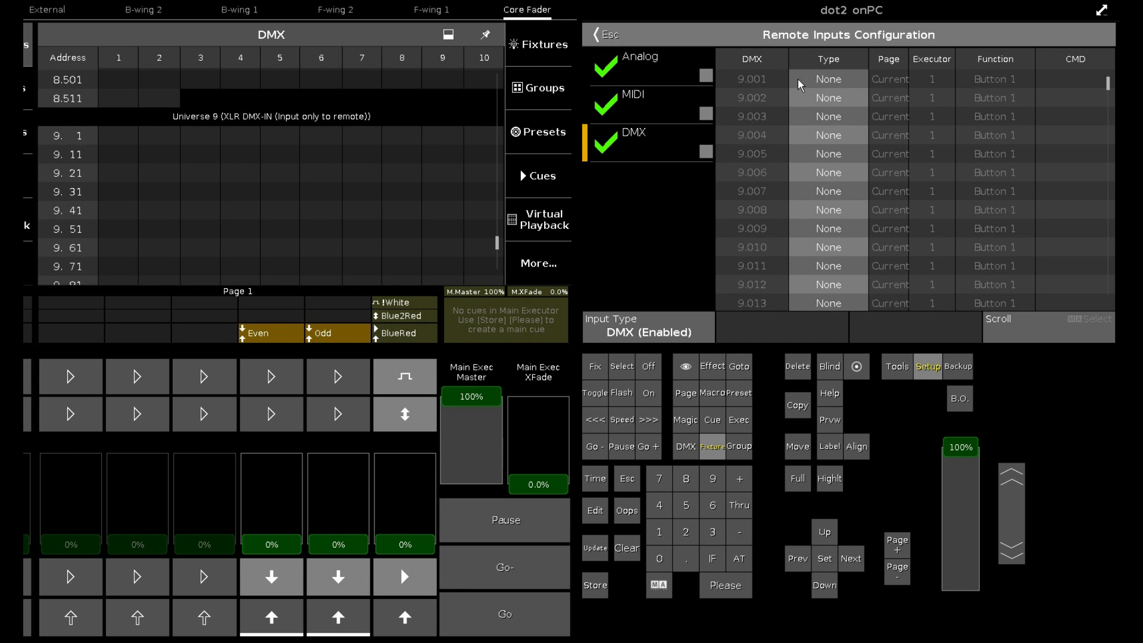
mouse_move(284, 488)
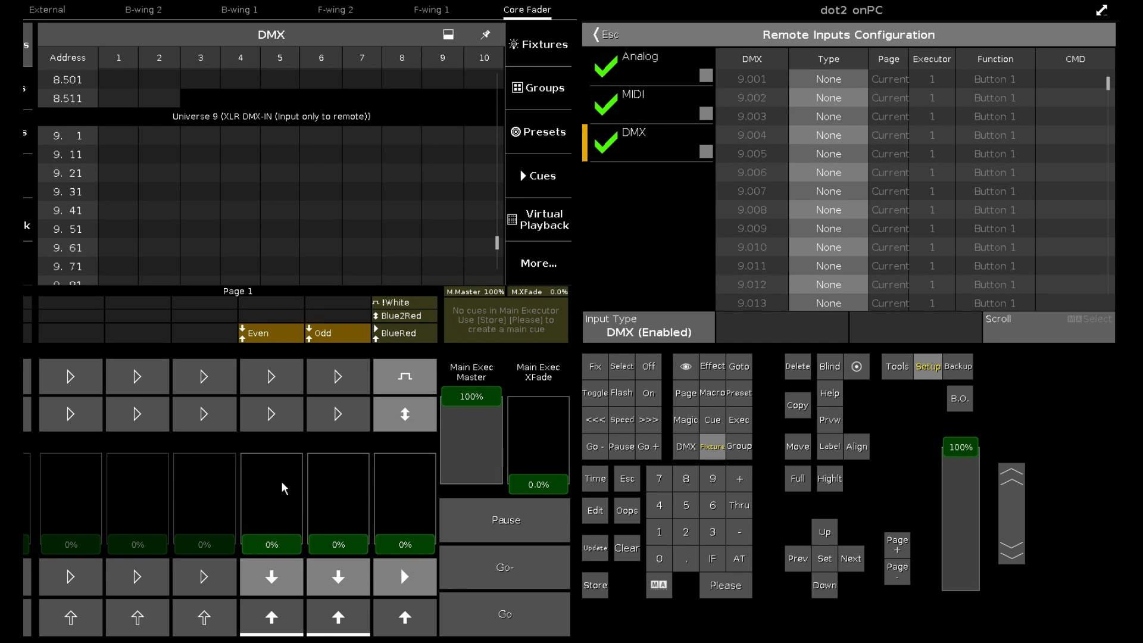
mouse_move(400, 527)
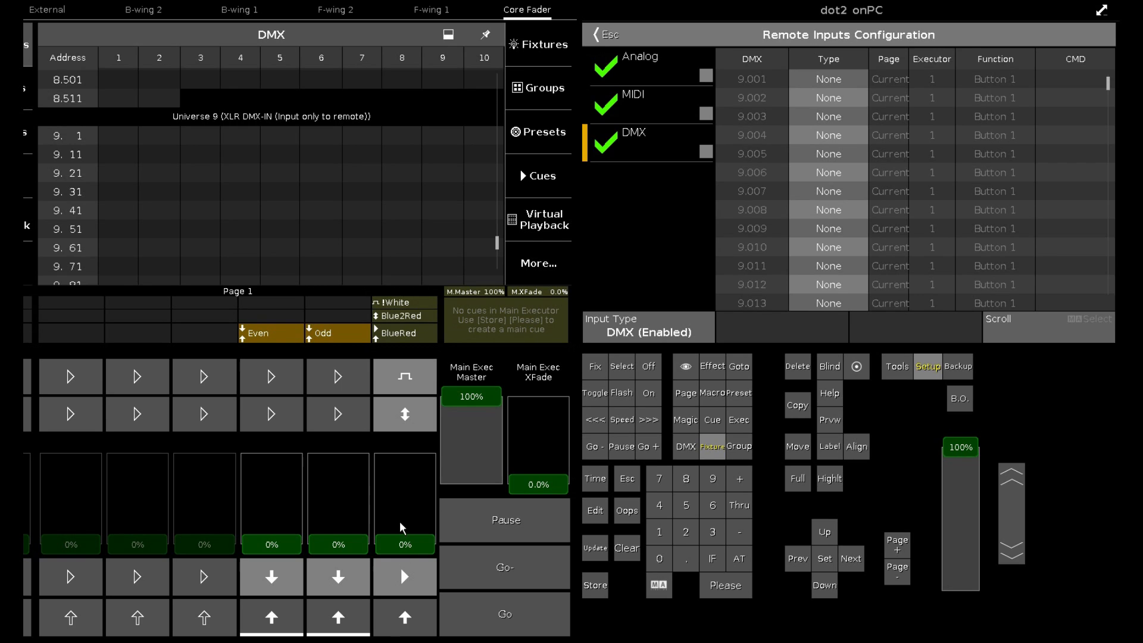
mouse_move(279, 609)
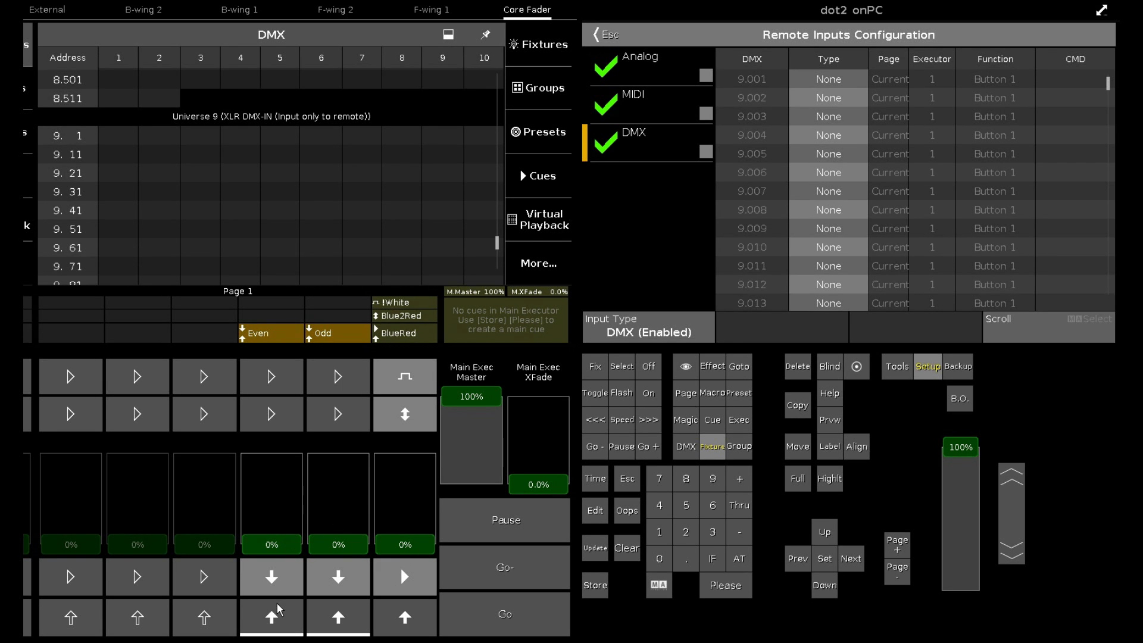
mouse_move(410, 622)
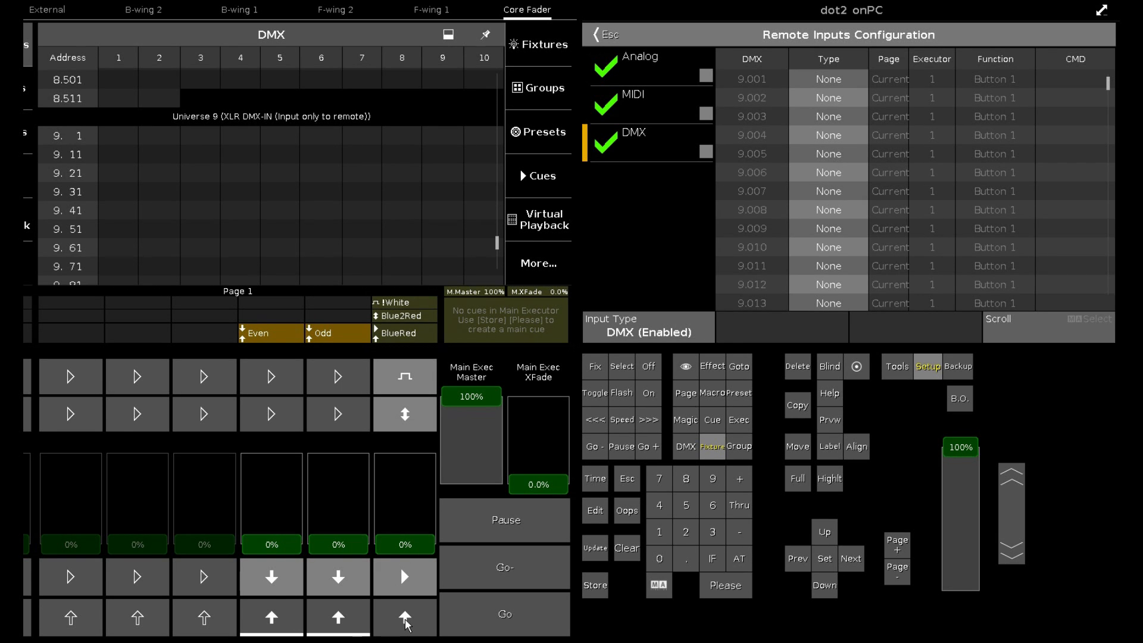
mouse_move(827, 82)
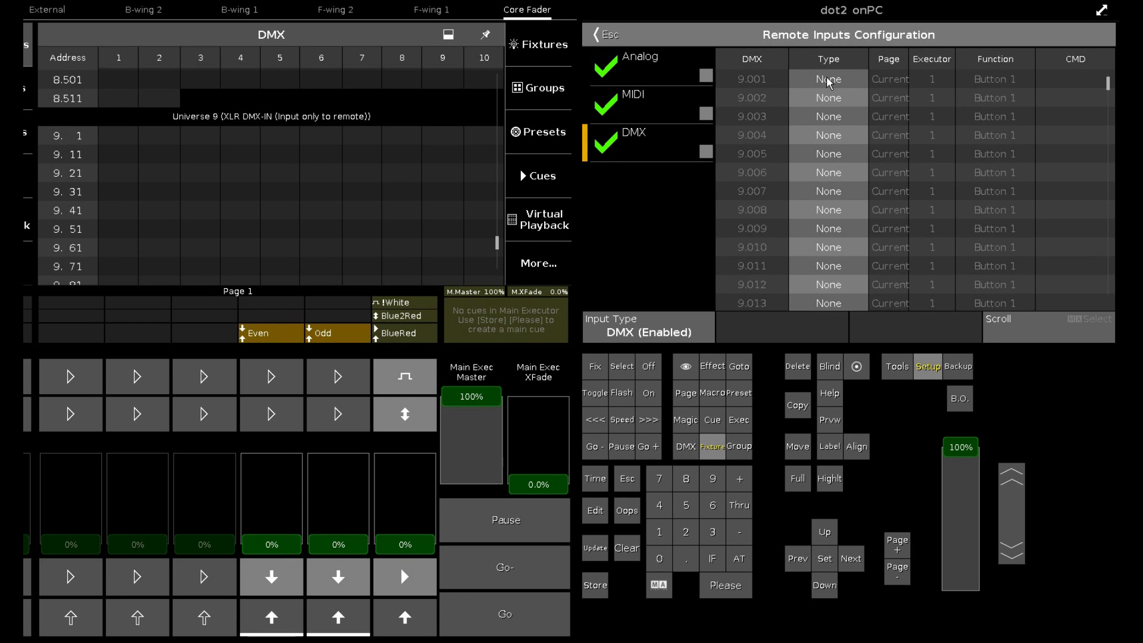
left_click(827, 79)
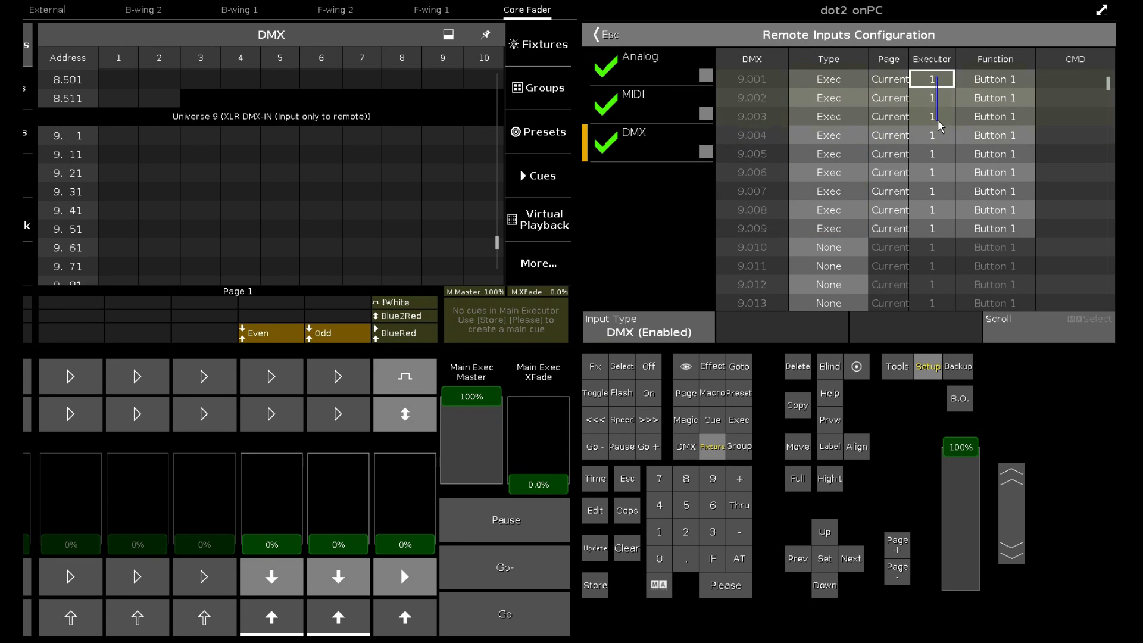
Assign inputs 9.001–9.009 to executors 1, 2, 3 in repeating order
left_click(932, 79)
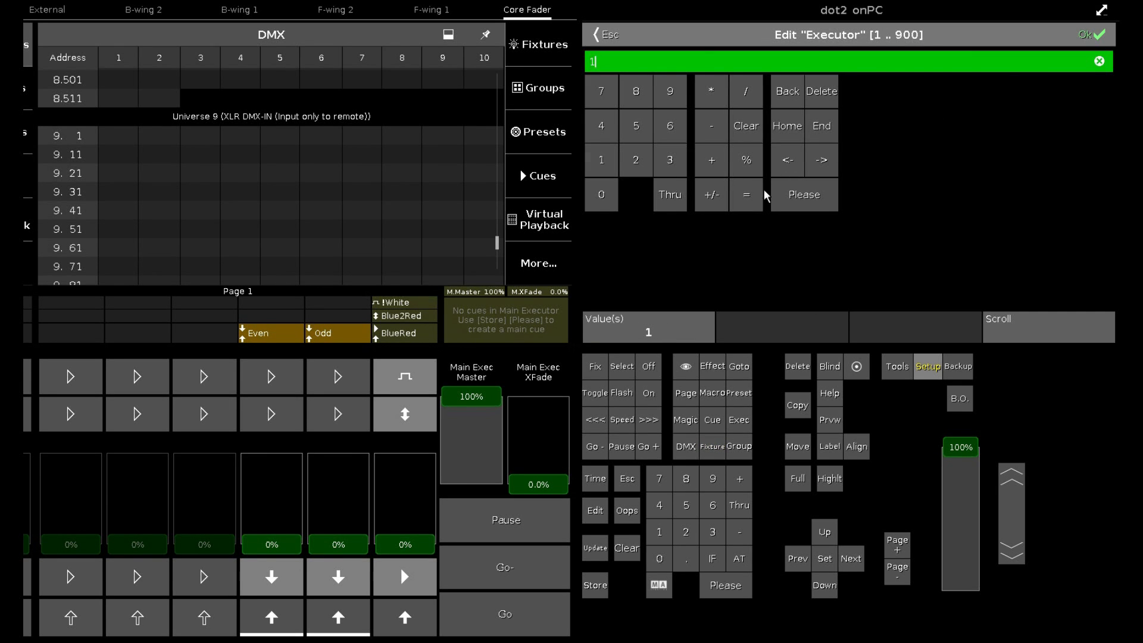
mouse_move(834, 179)
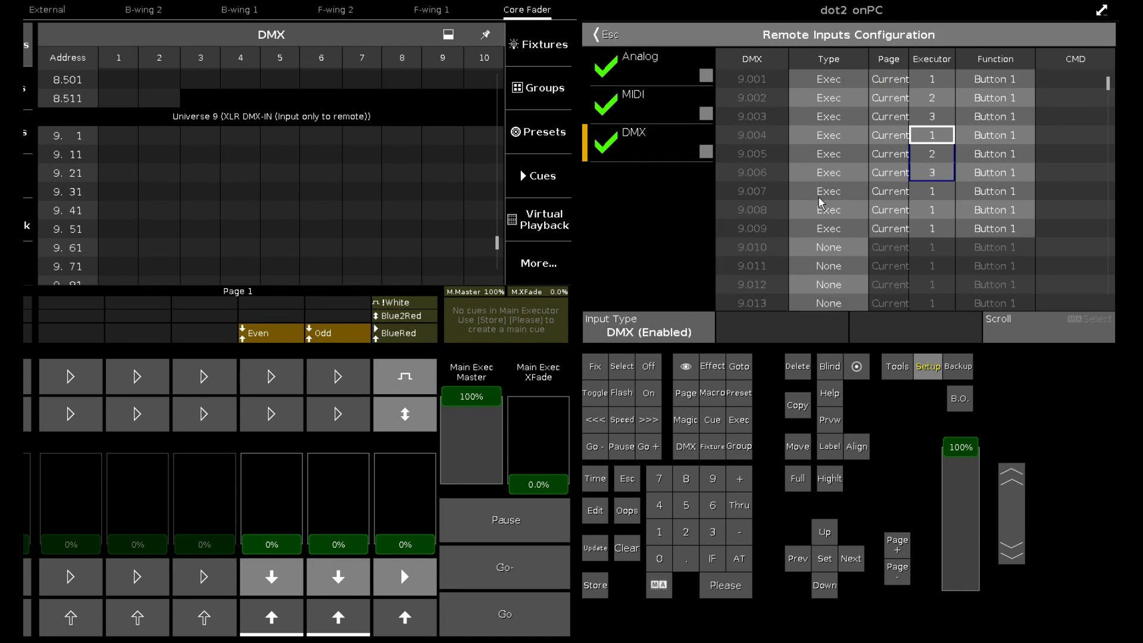
left_click(931, 135)
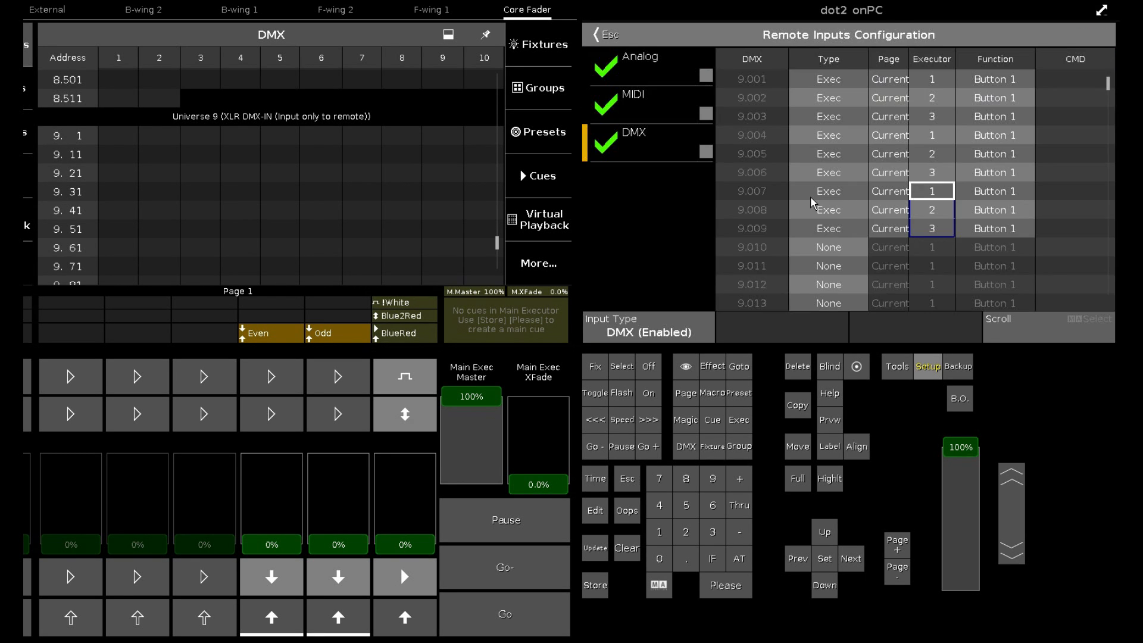
mouse_move(833, 206)
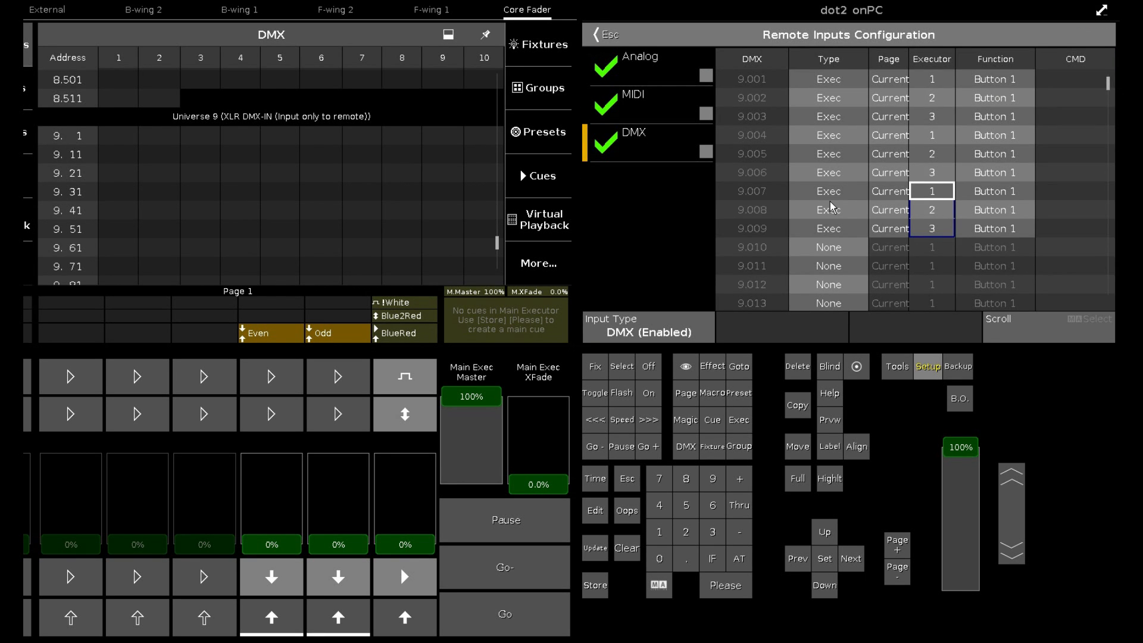
mouse_move(666, 602)
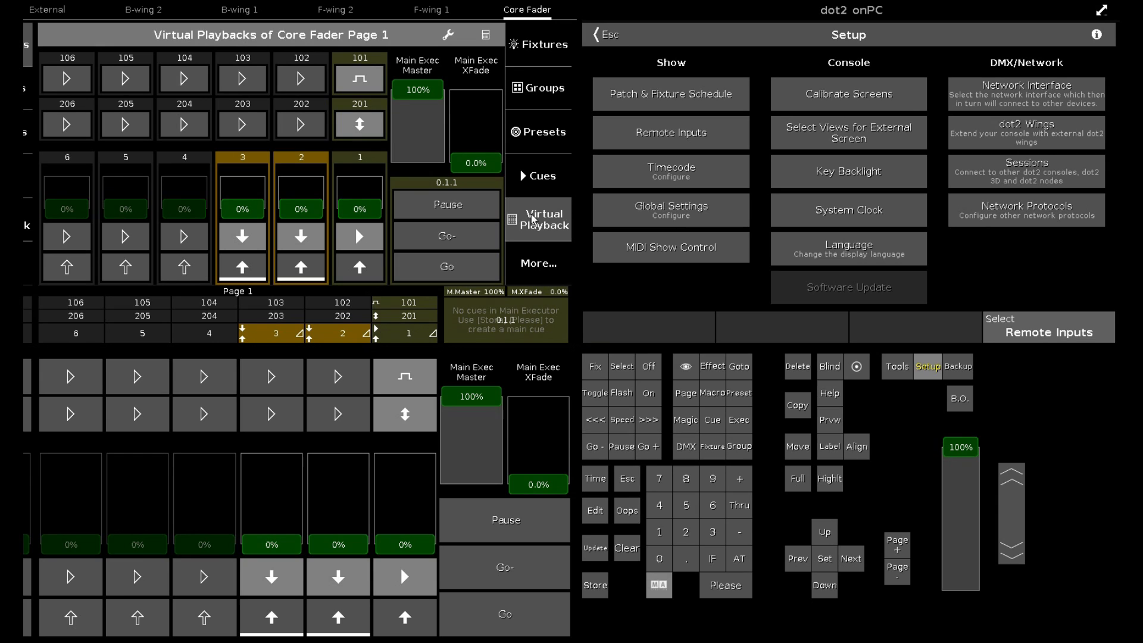
mouse_move(366, 169)
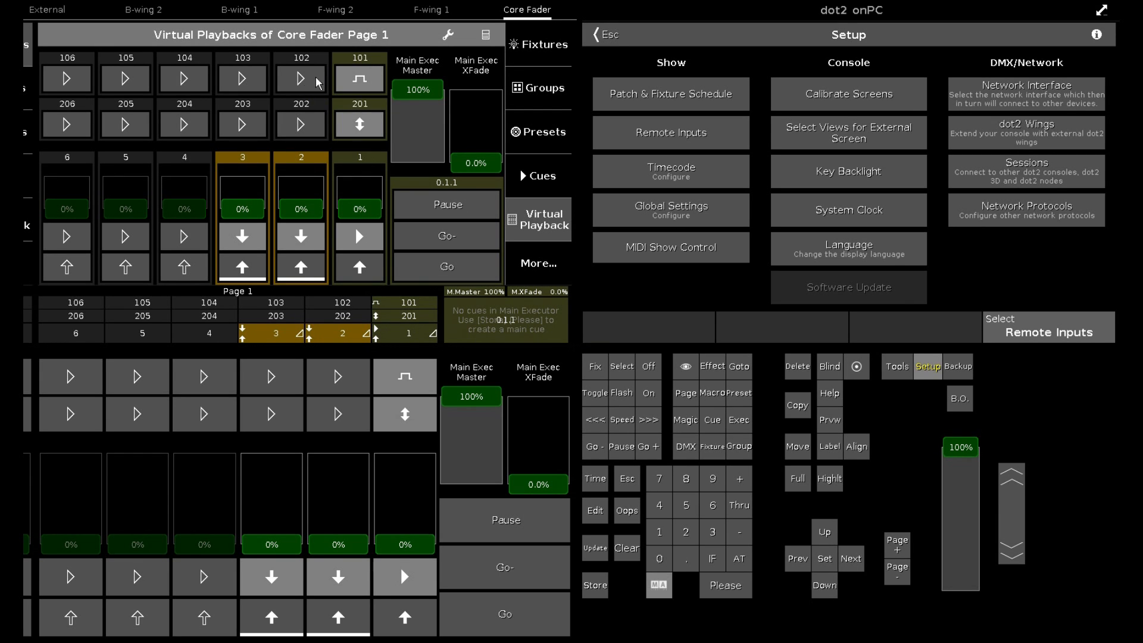
mouse_move(719, 155)
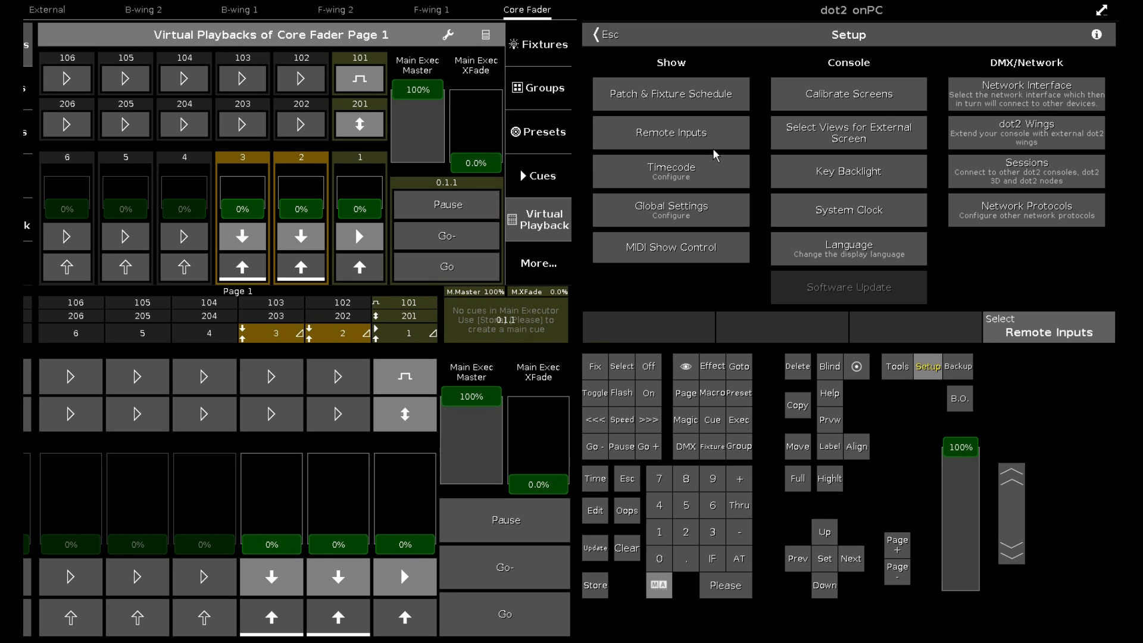
In Remote Inputs, set inputs 9.010 and 9.012 to Exec type for executors 101 and 201
left_click(671, 132)
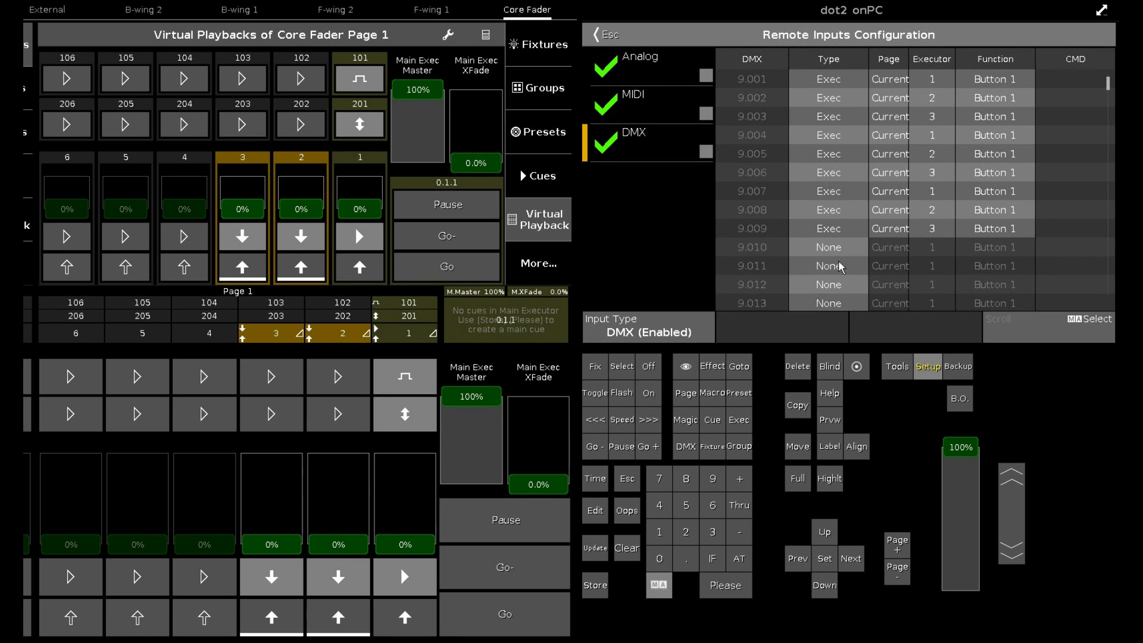
mouse_move(827, 254)
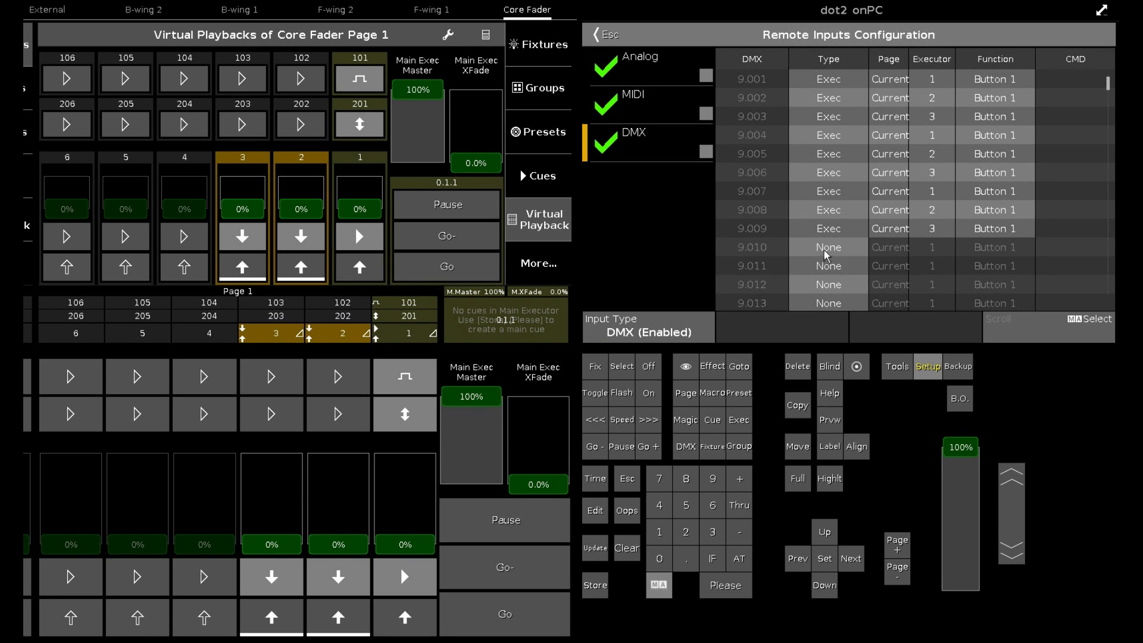
left_click(829, 265)
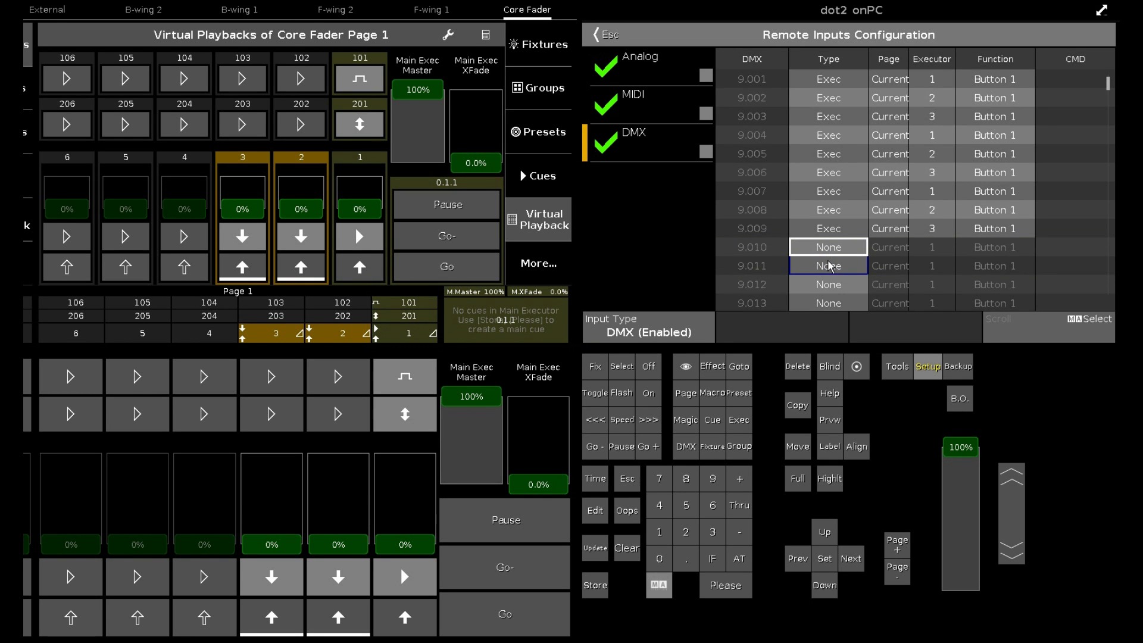
left_click(828, 266)
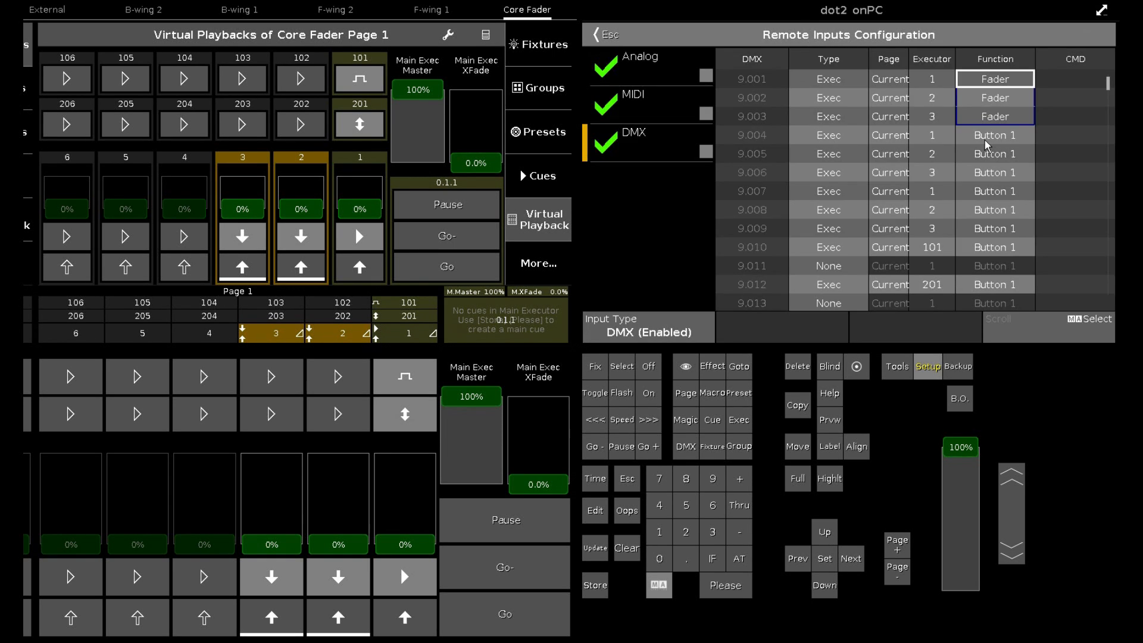
Set inputs 9.007–9.009 to Button 2, then open the function choices for input 9.010
left_click(995, 191)
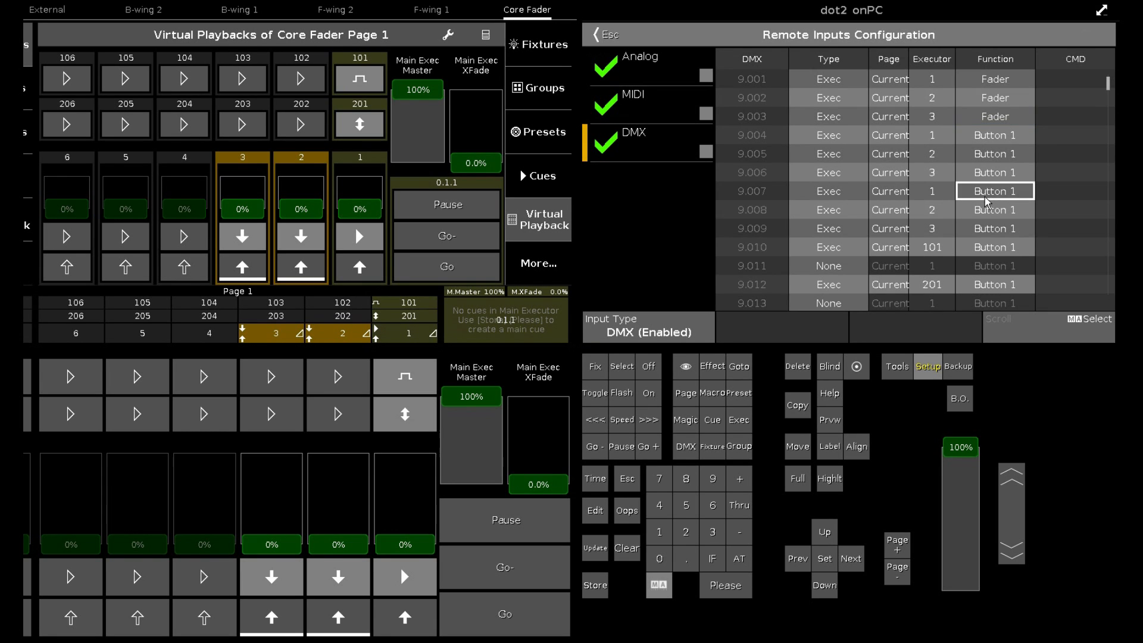
left_click(995, 191)
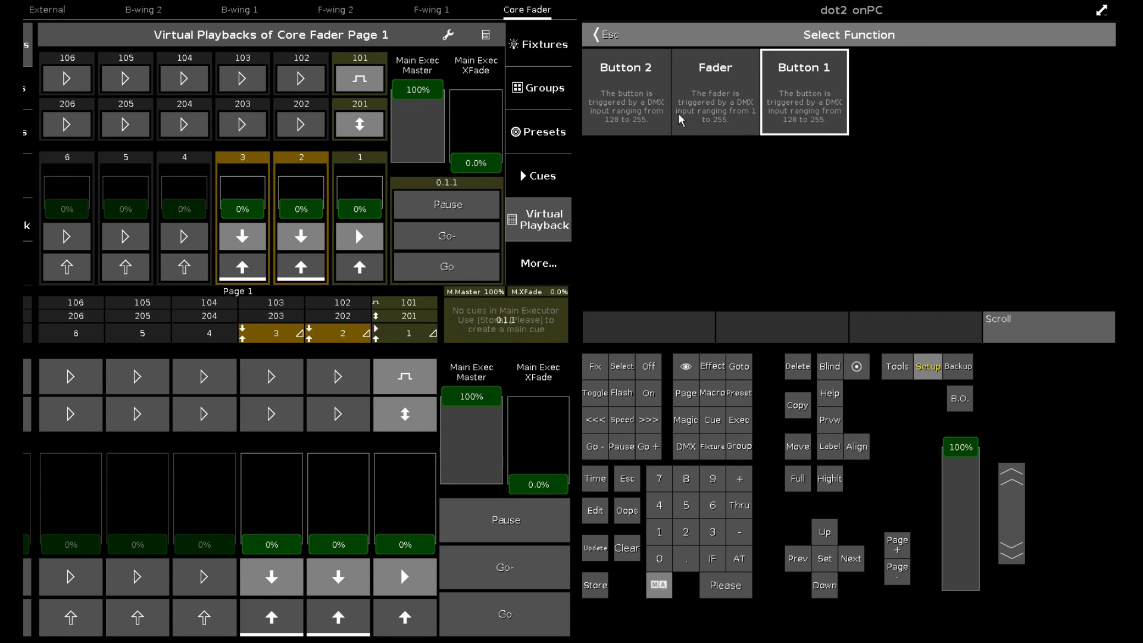
left_click(804, 92)
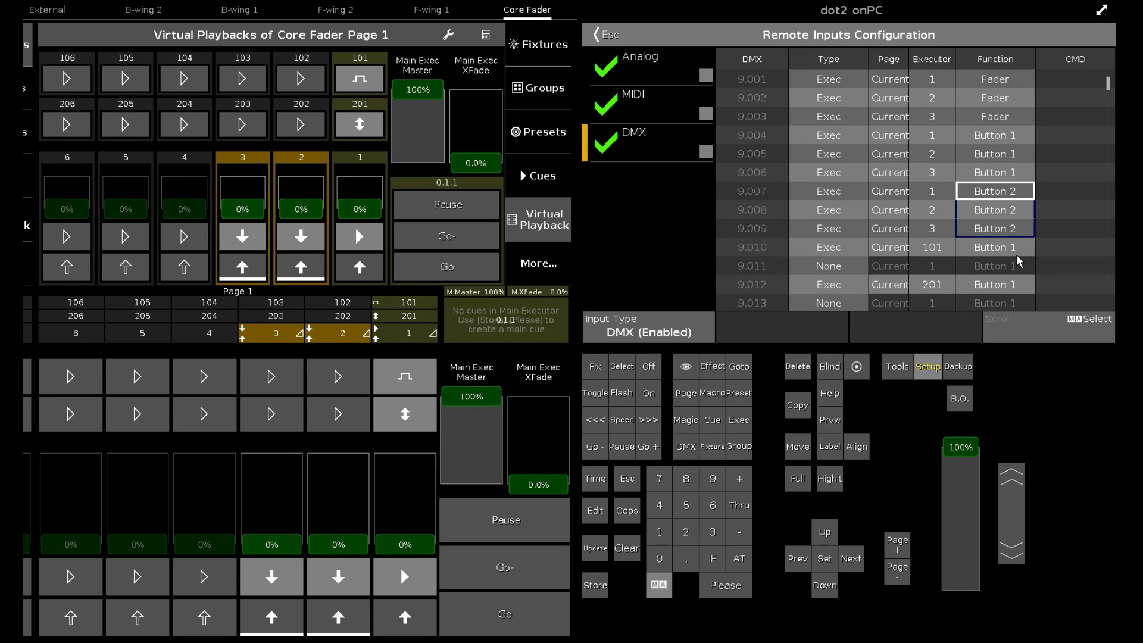
left_click(995, 247)
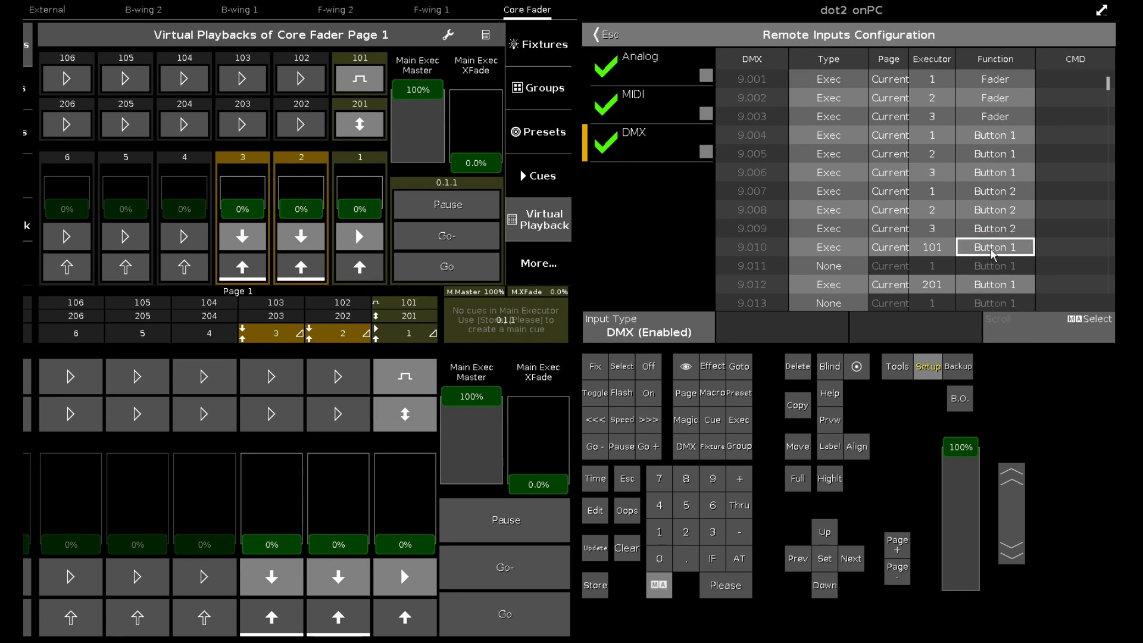
left_click(995, 247)
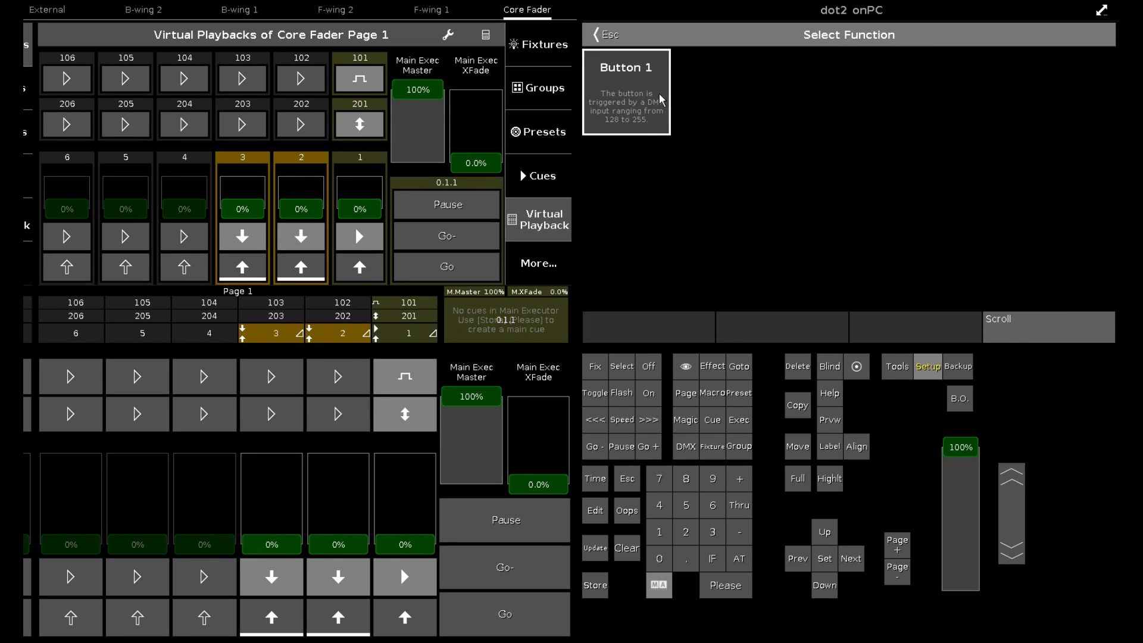